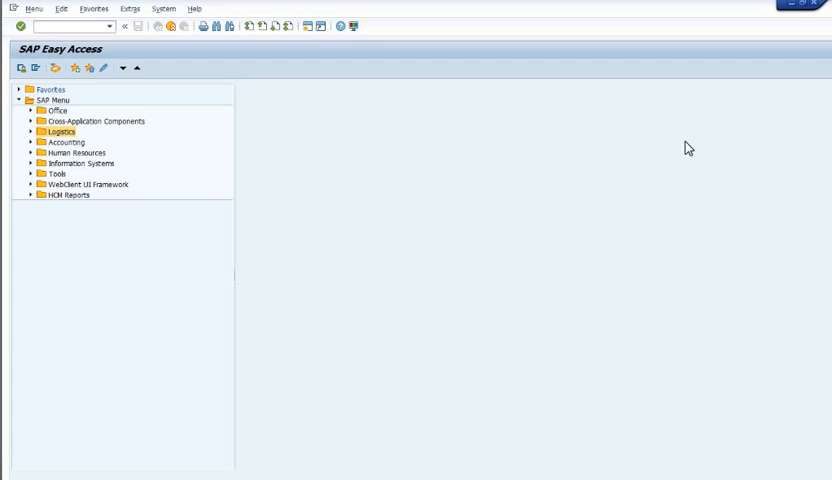
pyautogui.moveTo(286, 152)
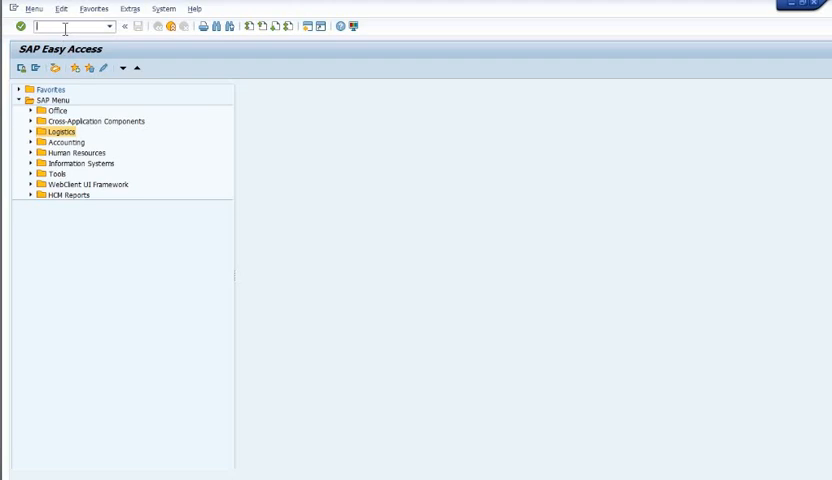
# Enter the transaction code ME2M in the SAP Easy Access command field
pyautogui.write('M')
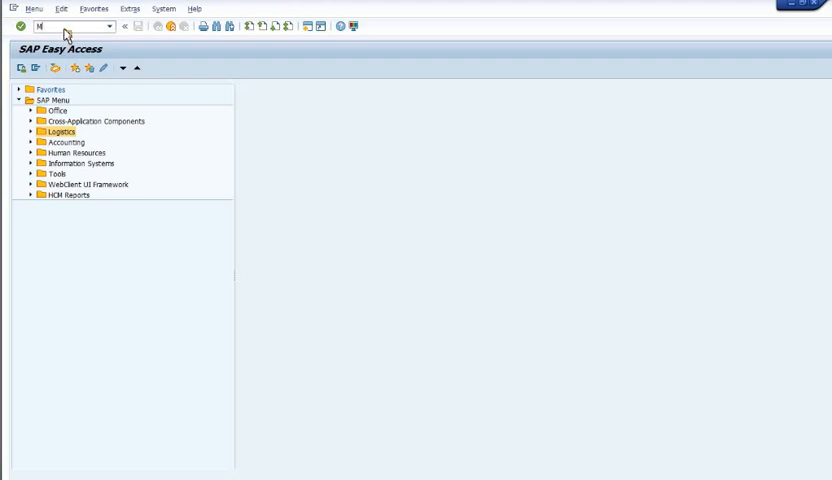
pyautogui.write('E2M')
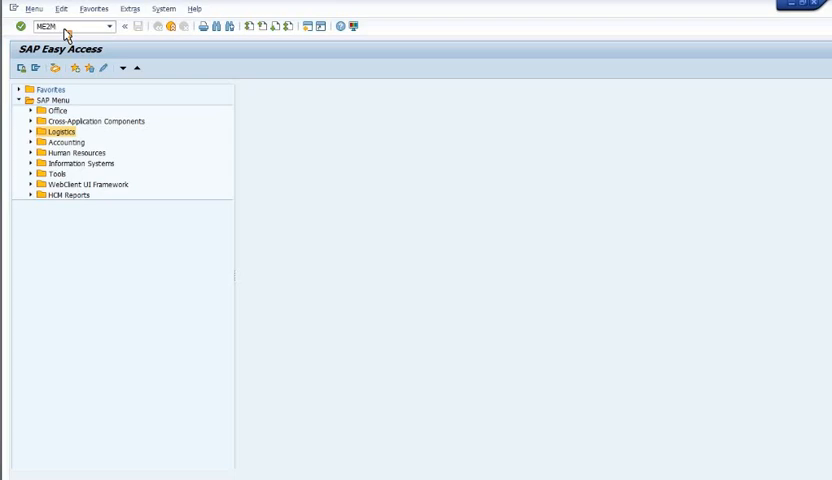
# Run ME2M and fill in material 12004813 and plant 1001 on the selection screen
pyautogui.click(64, 28)
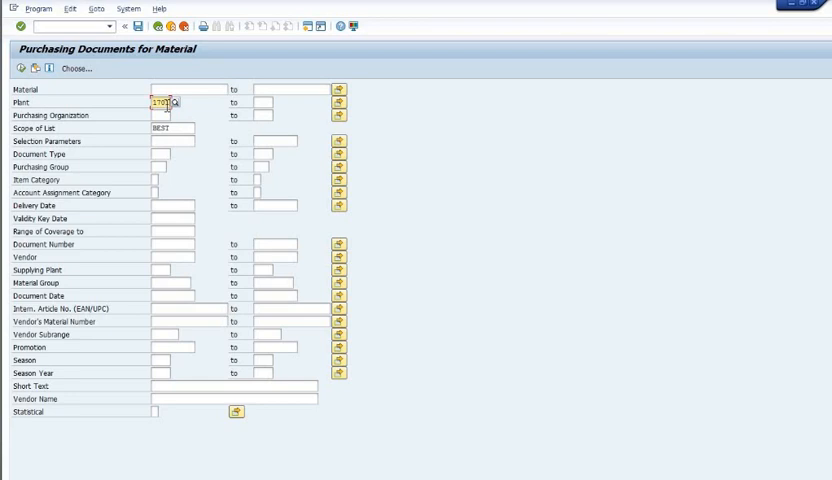
pyautogui.click(162, 102)
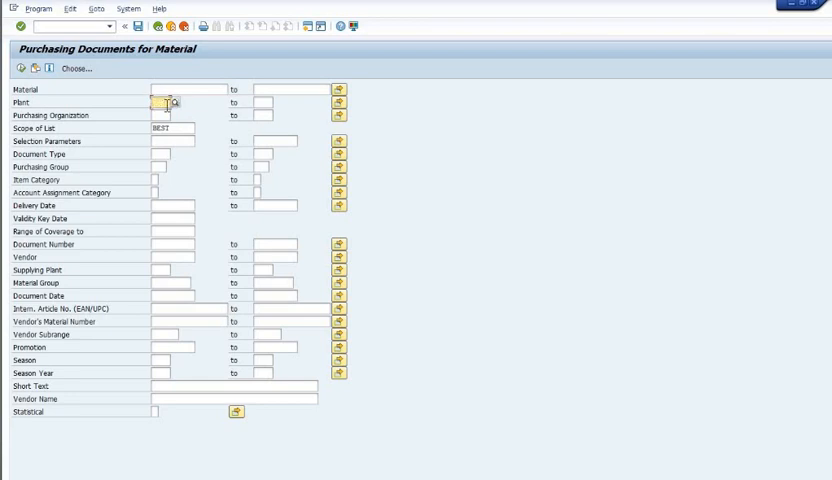
pyautogui.click(184, 92)
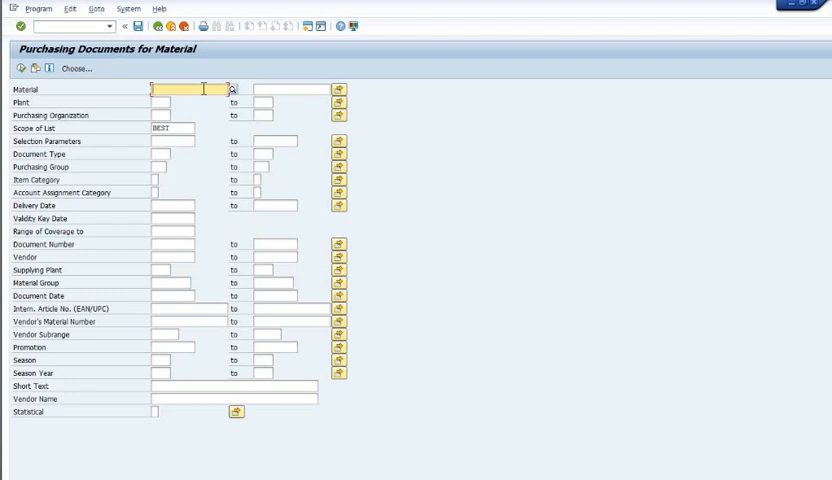
pyautogui.write('12006813')
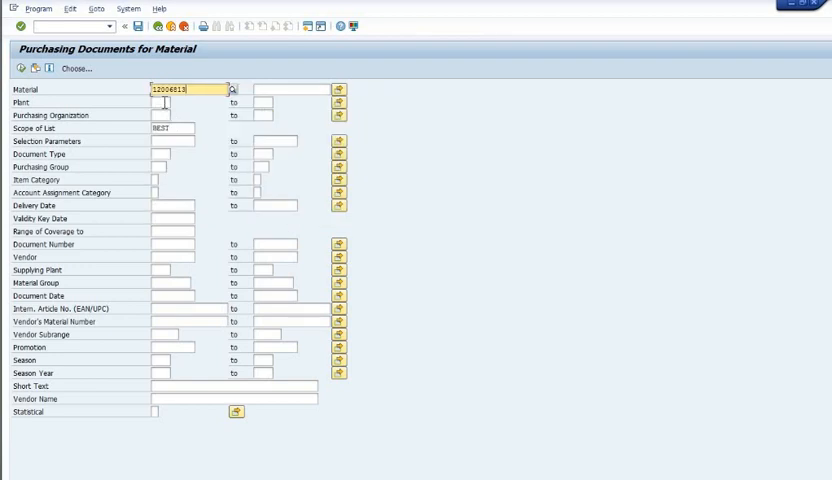
pyautogui.click(160, 102)
pyautogui.write('1001')
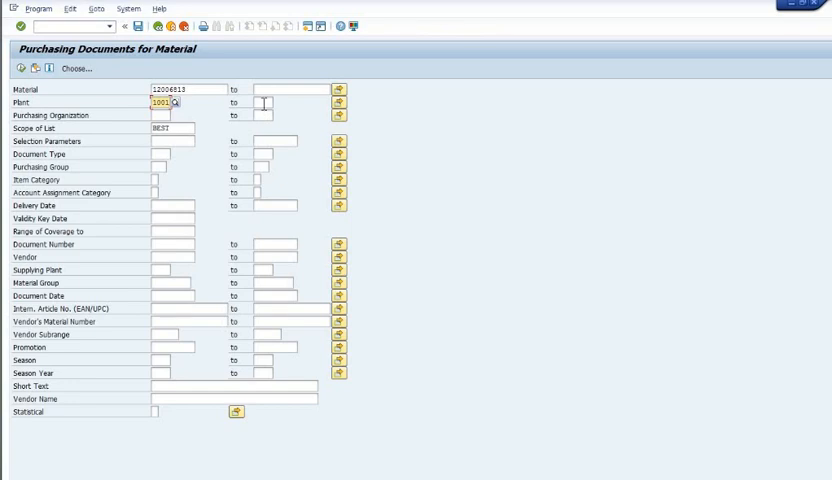
# Extend the plant range to 4000 and set Scope of List to ALV
pyautogui.click(290, 104)
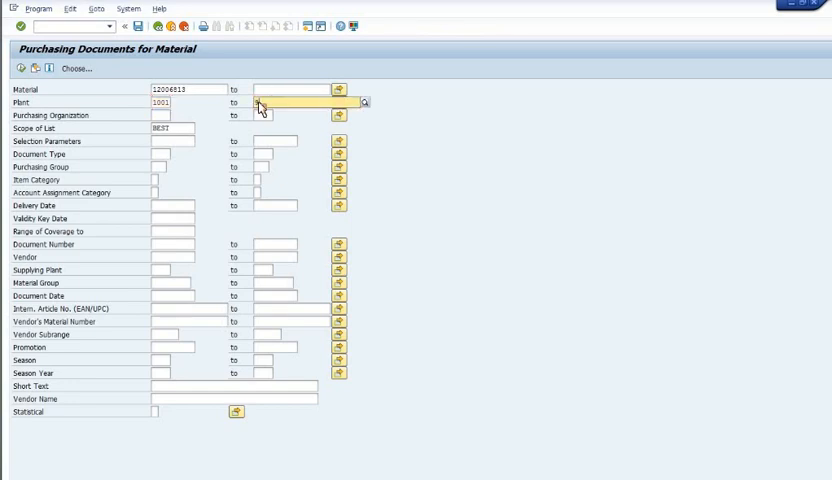
pyautogui.write('99999')
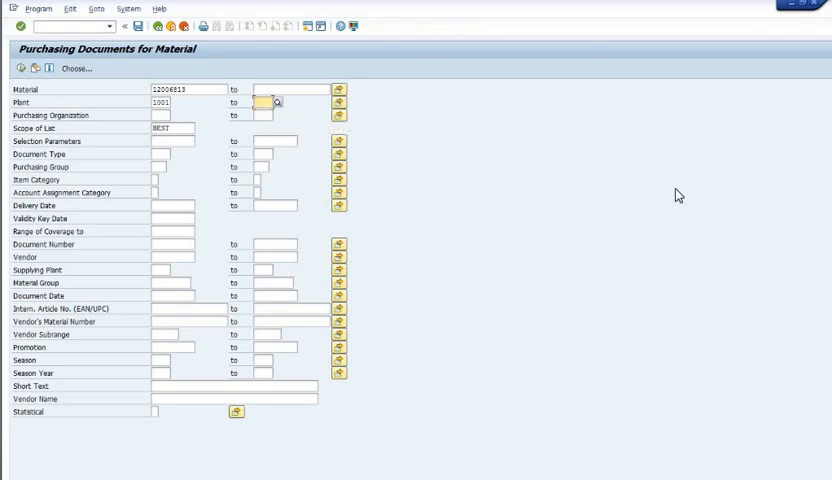
pyautogui.write('4')
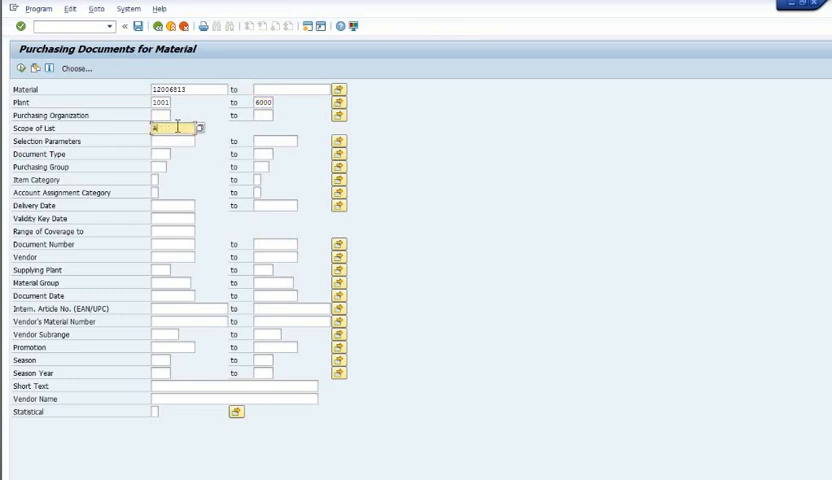
pyautogui.write('ALV')
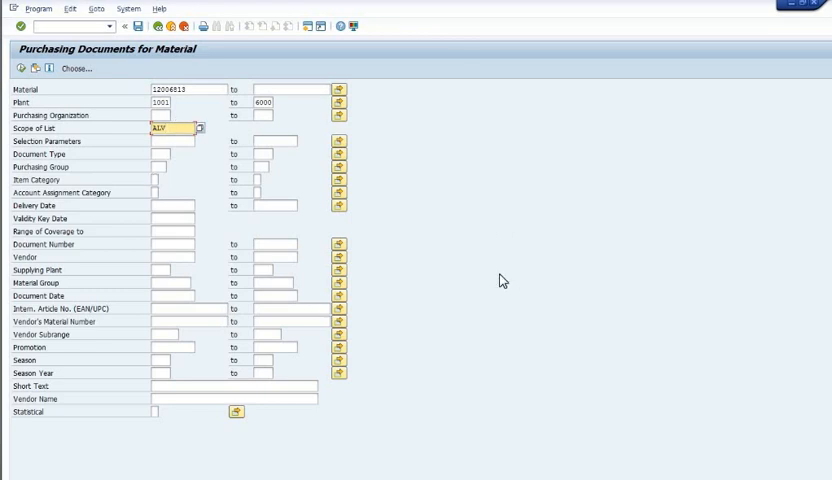
# Enter a document date range from 01.02 through the 31st
pyautogui.click(170, 296)
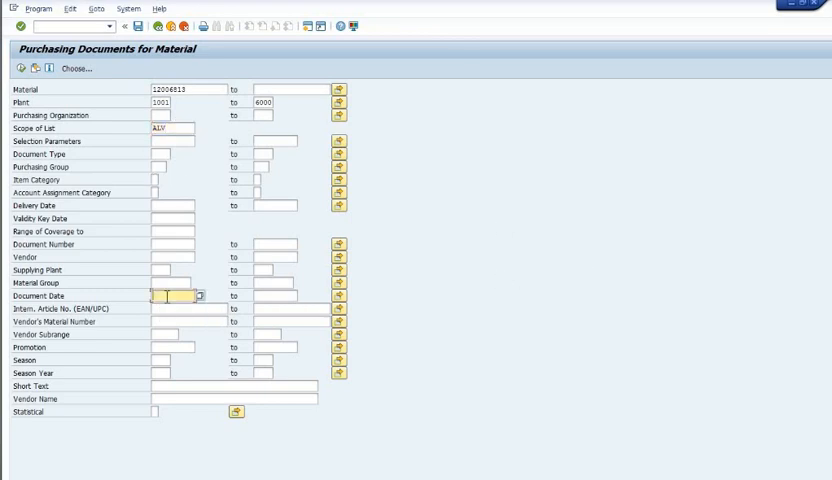
pyautogui.write('01')
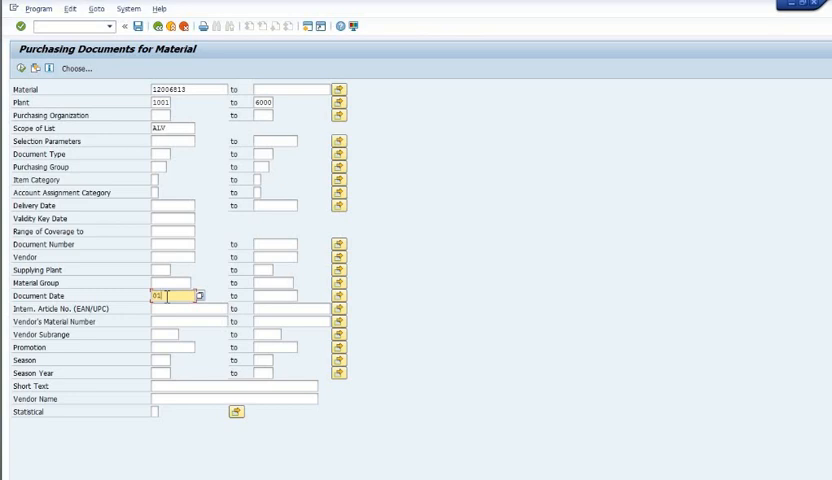
pyautogui.write('0102')
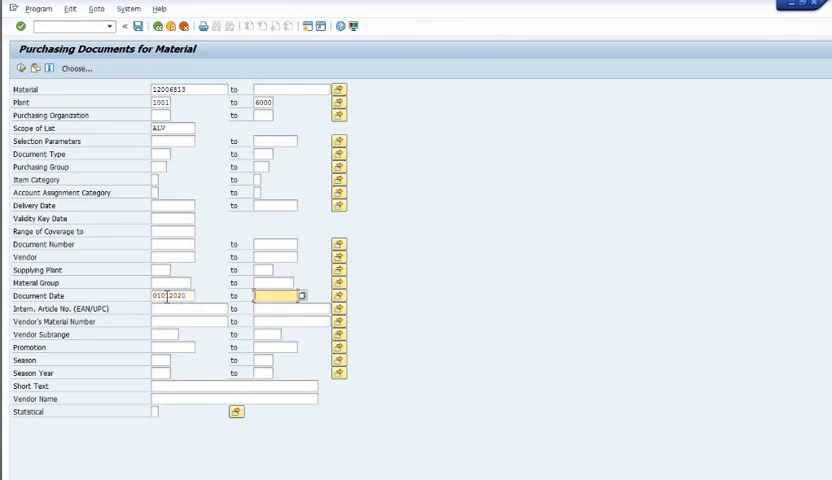
pyautogui.write('31')
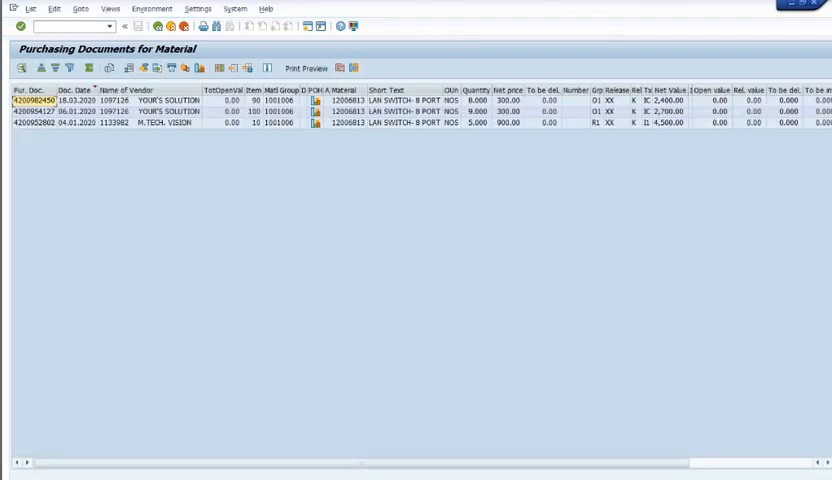
pyautogui.moveTo(252, 236)
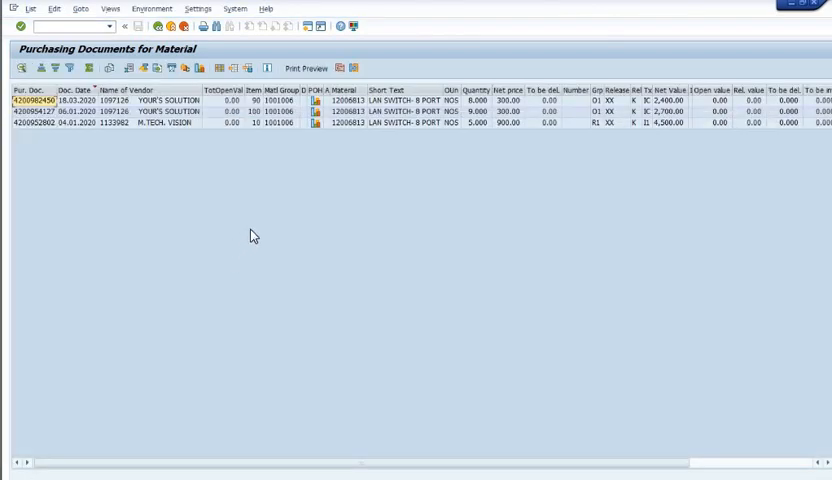
pyautogui.moveTo(236, 92)
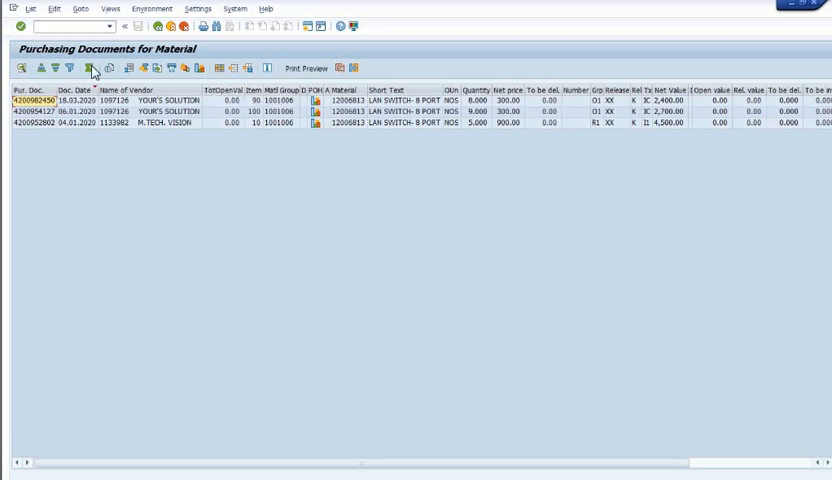
pyautogui.moveTo(392, 92)
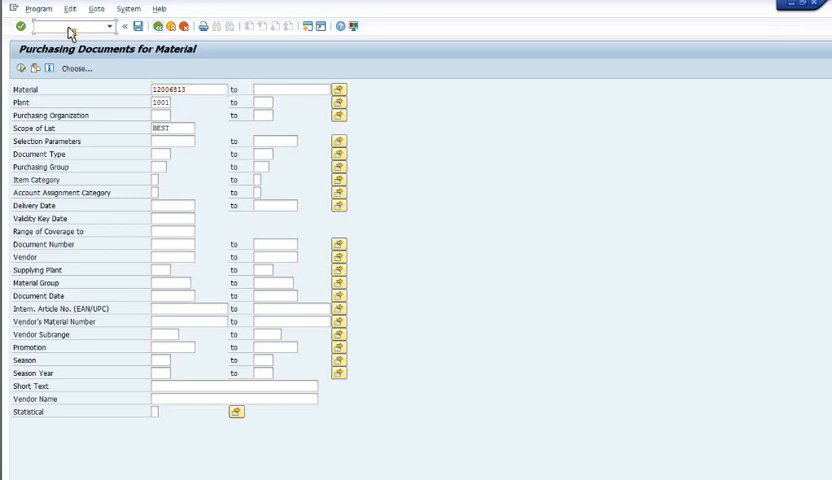
# Call transaction /NME2N to reach Purchasing Documents per Document Number
pyautogui.write('/NME2')
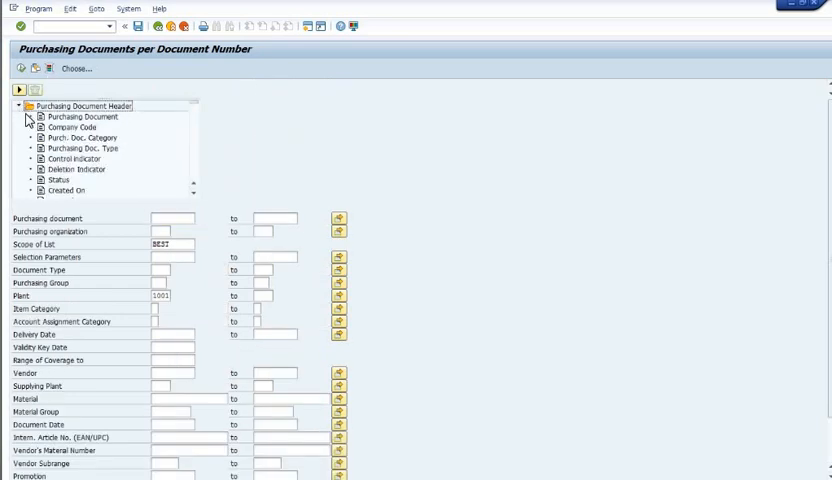
# Browse the header and item dynamic selection field groups of the per Document Number report
pyautogui.click(20, 106)
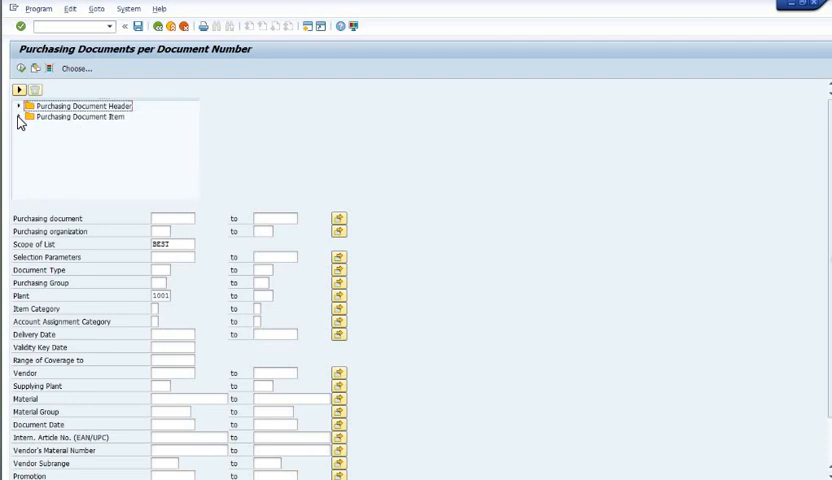
pyautogui.click(20, 124)
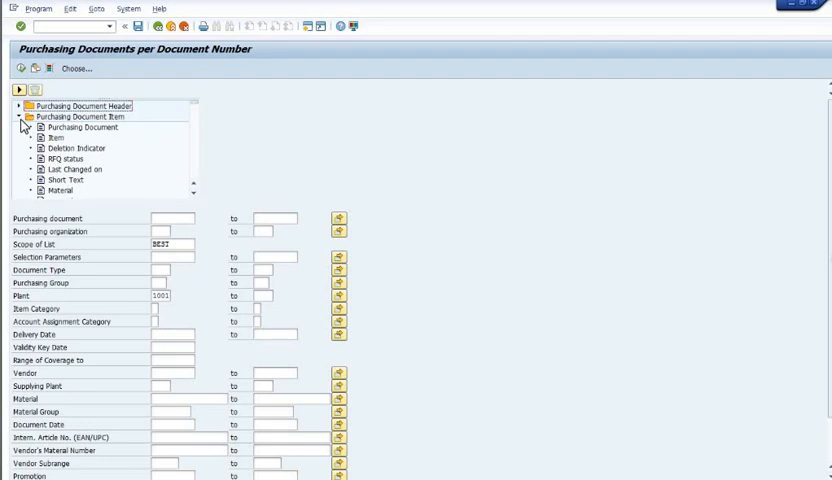
pyautogui.click(16, 116)
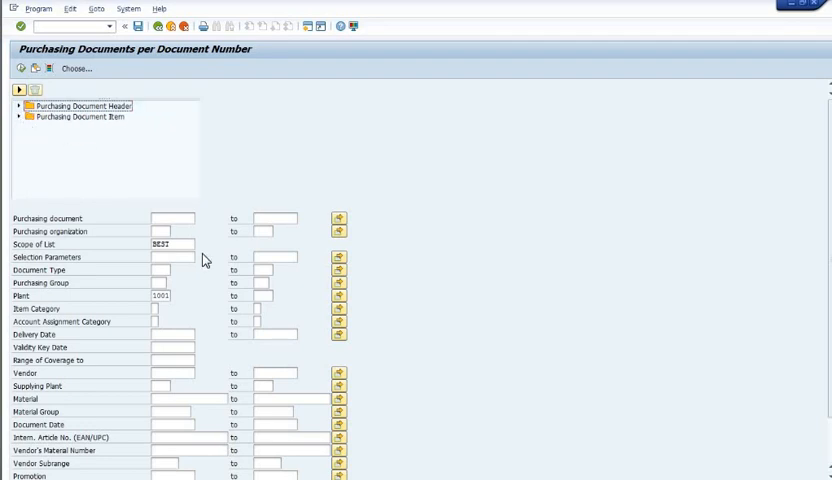
pyautogui.moveTo(184, 270)
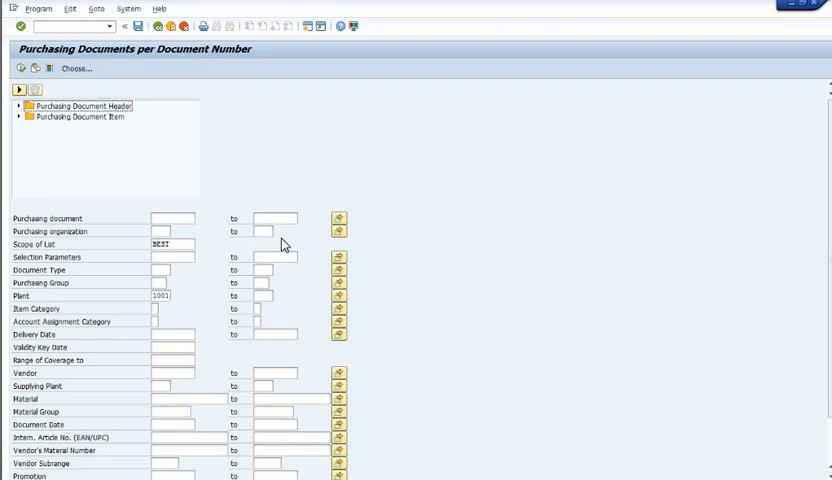
pyautogui.moveTo(340, 220)
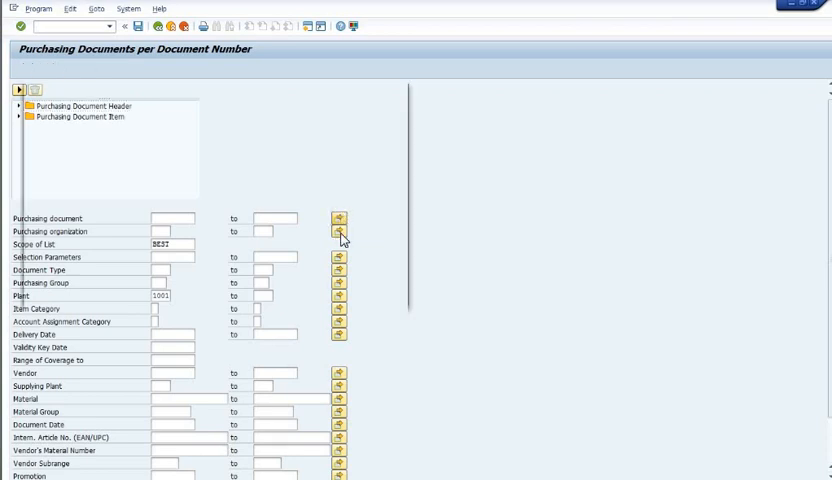
pyautogui.click(338, 232)
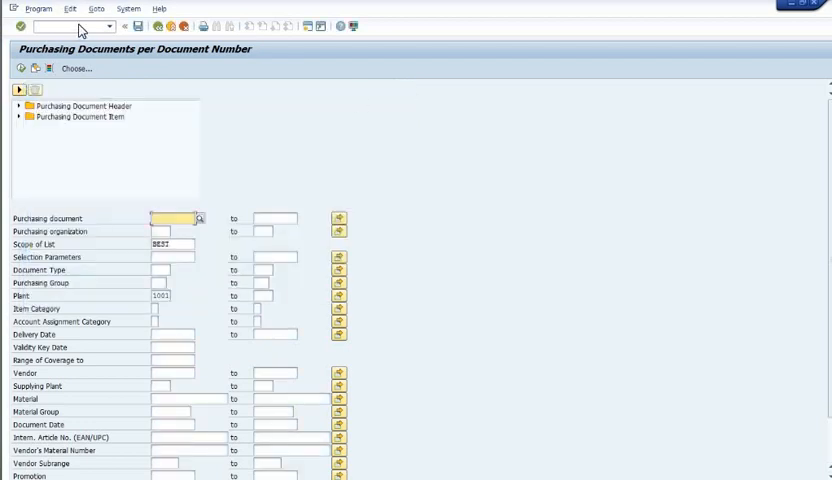
# Call transaction /NME2L for Purchasing Documents per Vendor
pyautogui.click(64, 28)
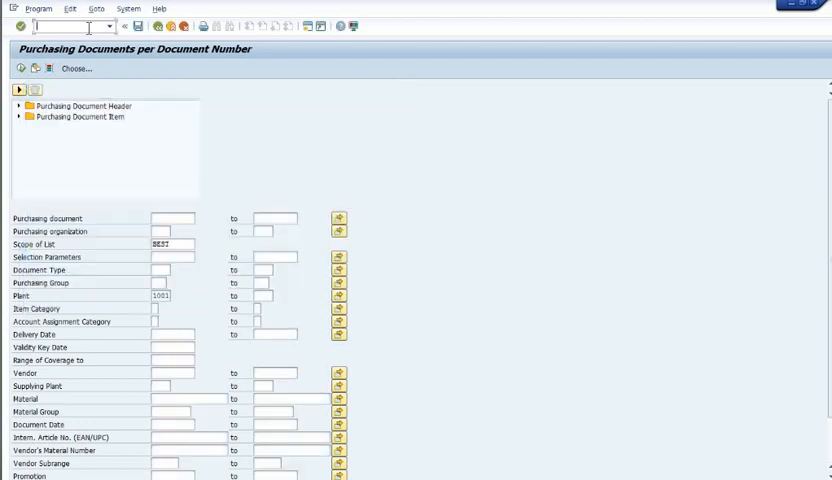
pyautogui.write('/NME')
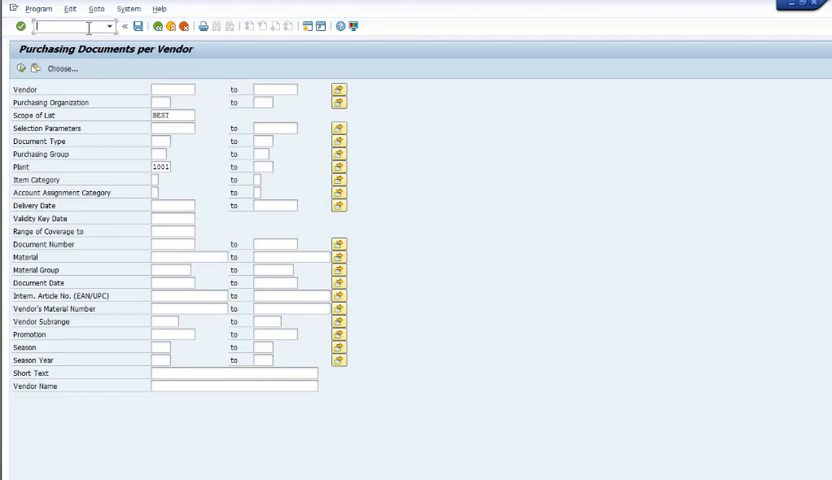
# Return to ME2N via /NME2N, then start the /N command for General Evaluations ME80FN
pyautogui.write('/NME')
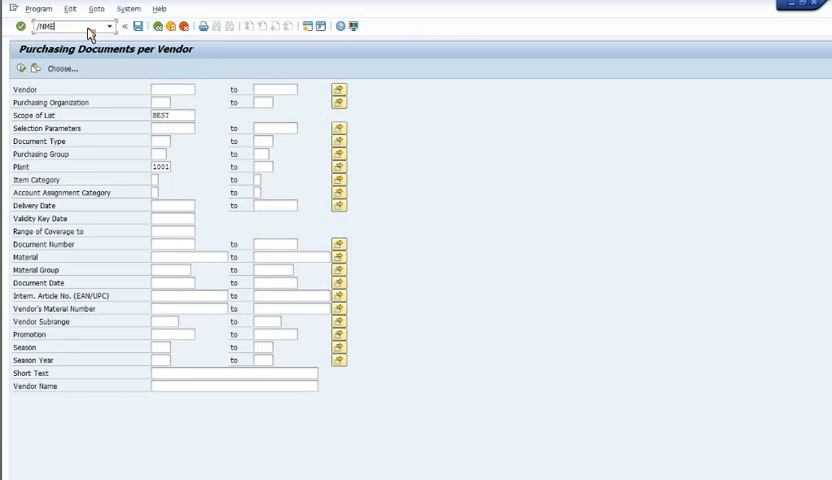
pyautogui.press('Enter')
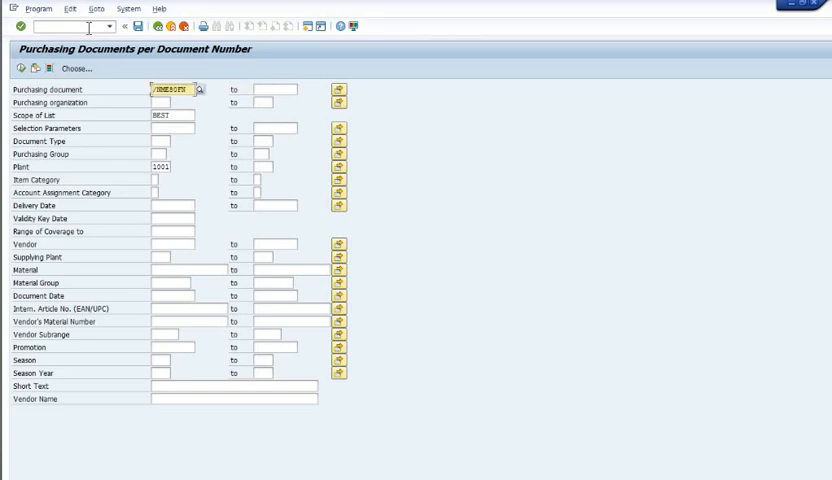
pyautogui.write('/N')
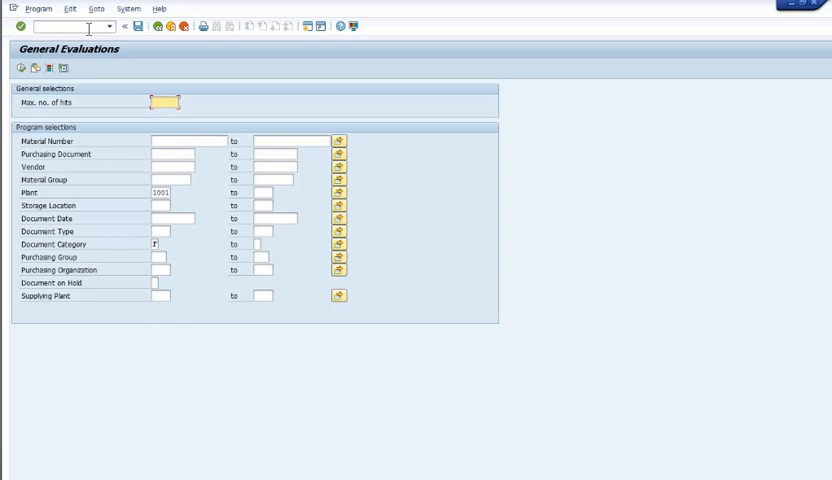
pyautogui.moveTo(106, 222)
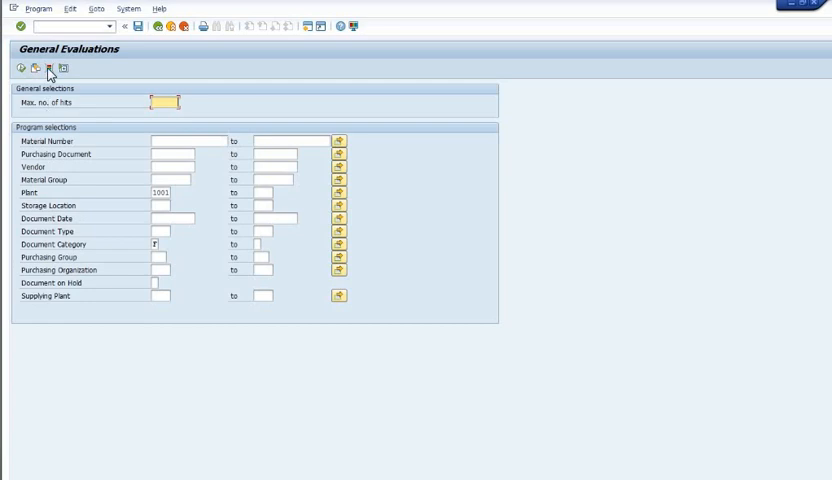
# Show the dynamic selection criteria in ME80FN, then go back to SAP Easy Access
pyautogui.click(48, 70)
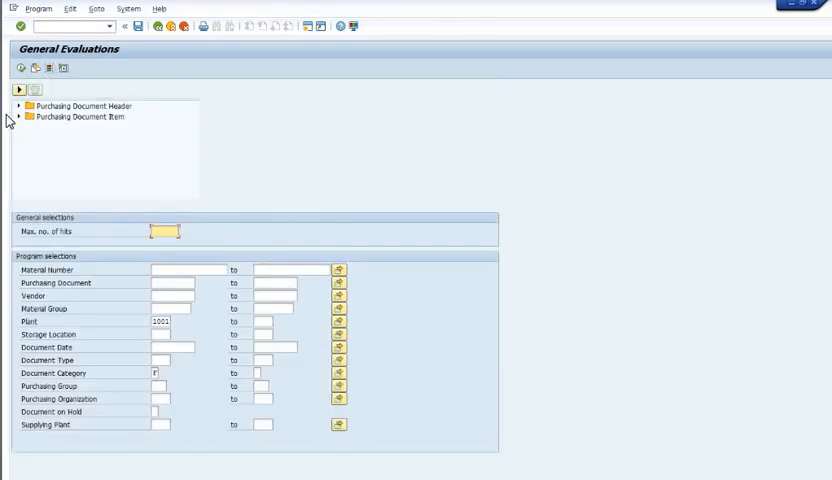
pyautogui.moveTo(356, 180)
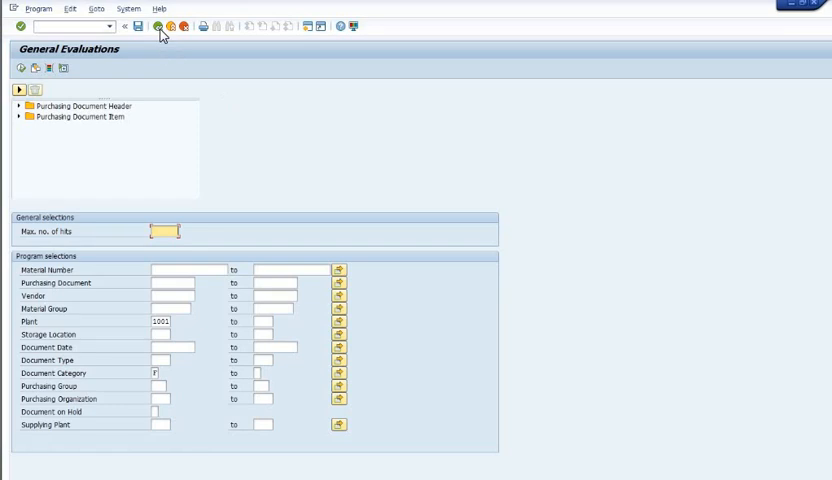
pyautogui.click(158, 28)
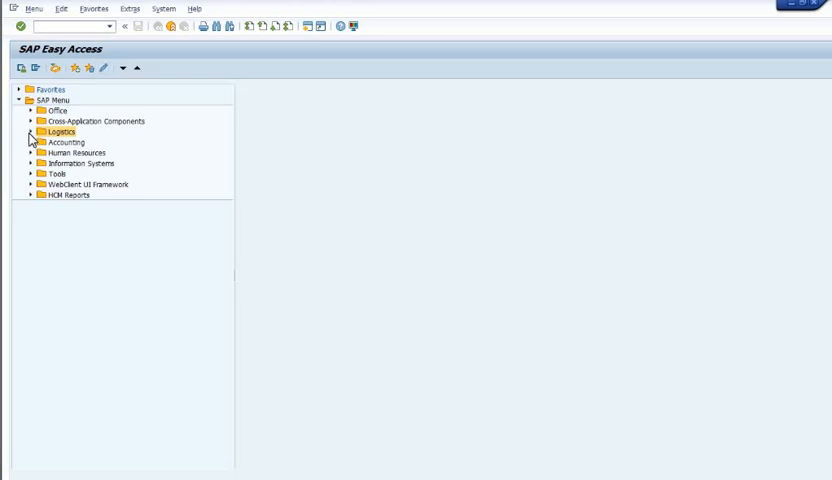
# Expand Logistics > Materials Management > Purchasing > Purchase Order > List Displays in the menu tree
pyautogui.click(32, 132)
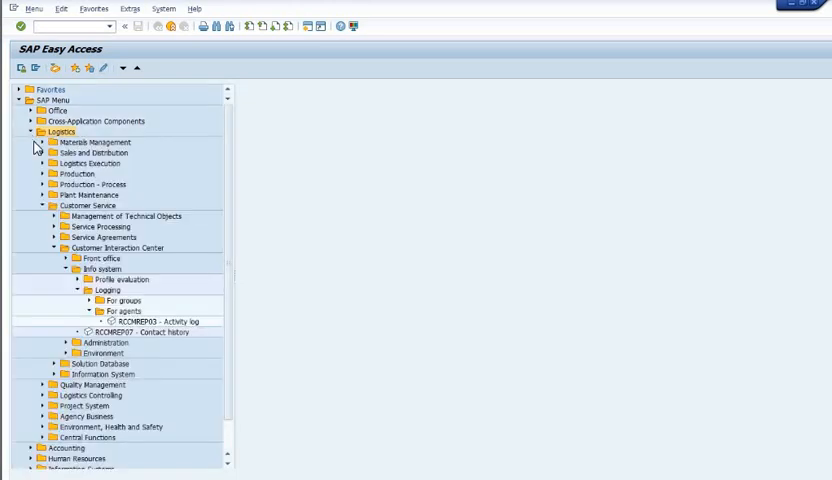
pyautogui.moveTo(46, 146)
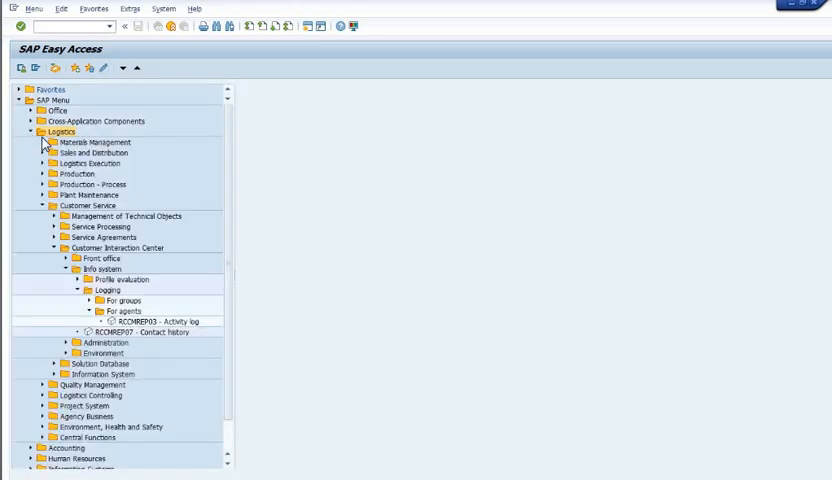
pyautogui.click(36, 142)
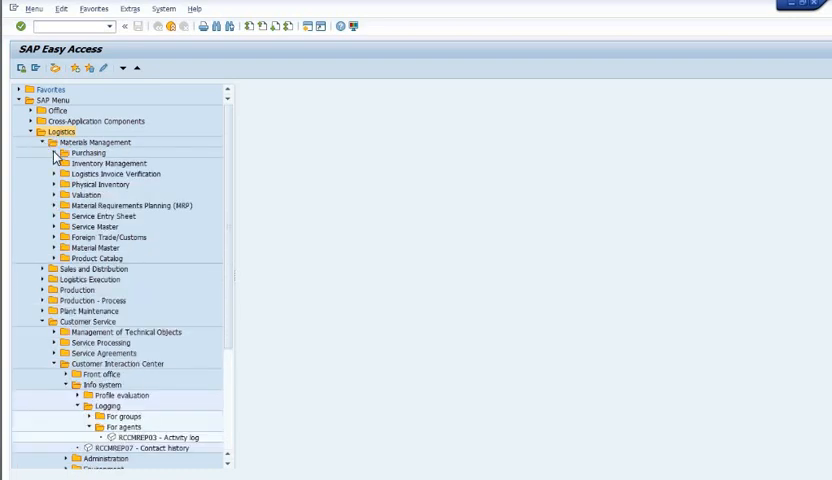
pyautogui.click(58, 152)
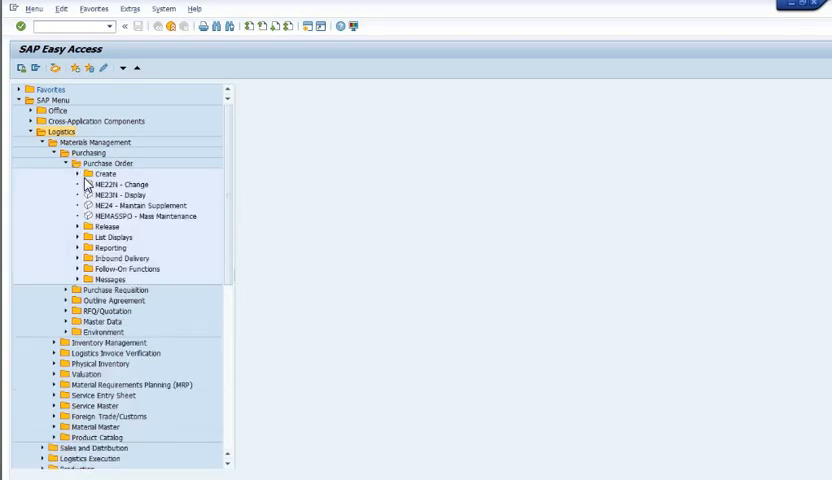
pyautogui.moveTo(68, 252)
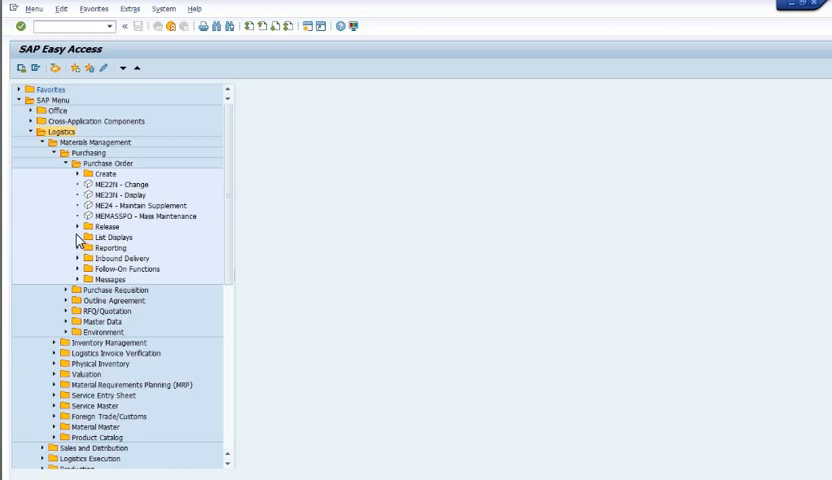
pyautogui.click(80, 236)
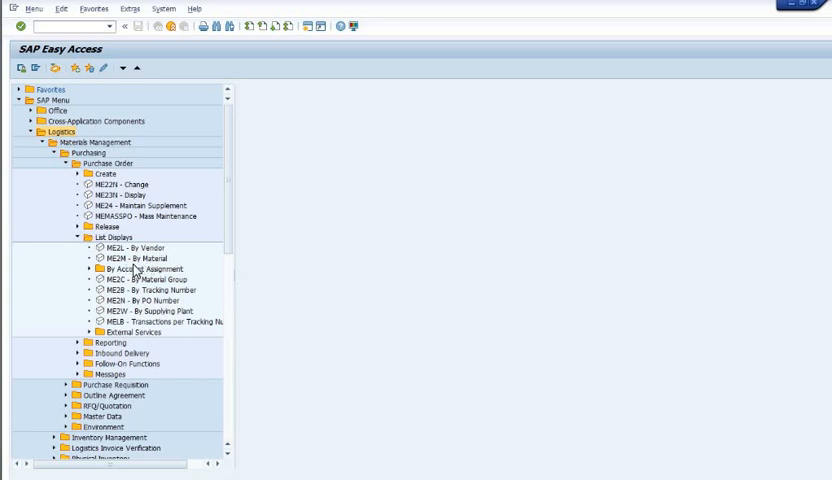
pyautogui.moveTo(152, 300)
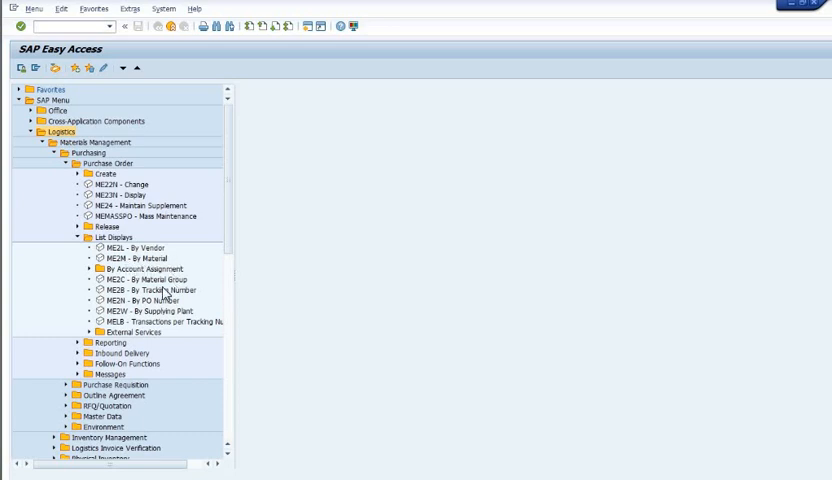
pyautogui.moveTo(144, 294)
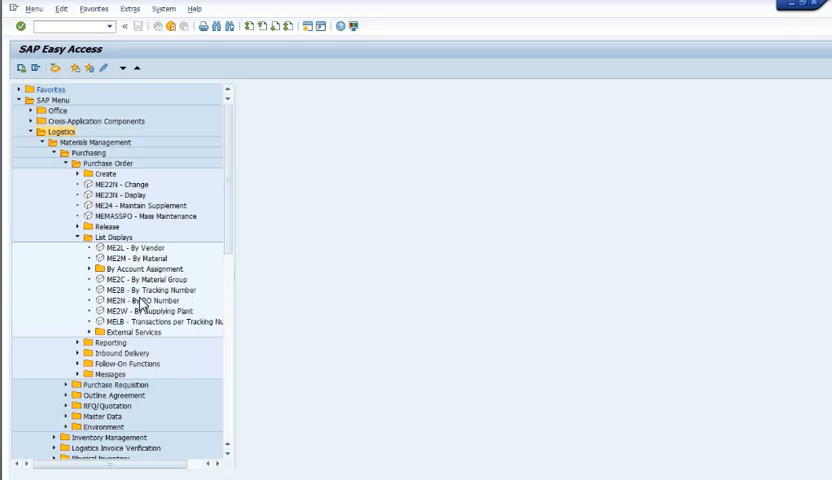
pyautogui.moveTo(176, 300)
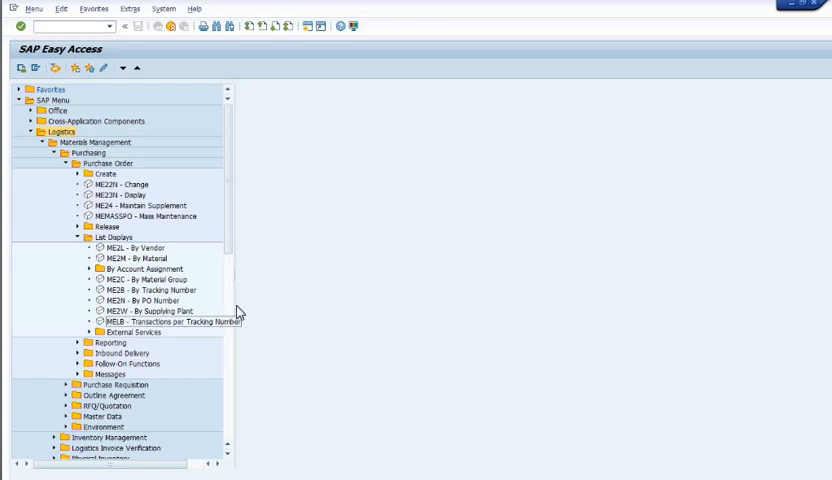
pyautogui.moveTo(168, 332)
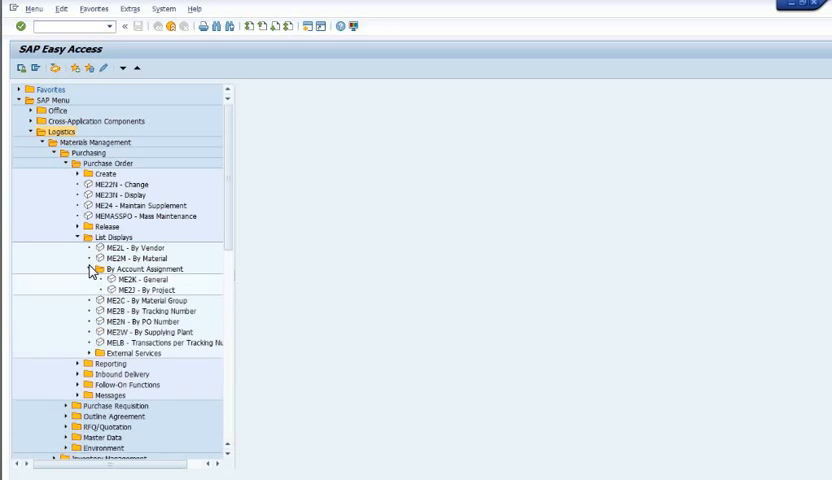
pyautogui.moveTo(180, 308)
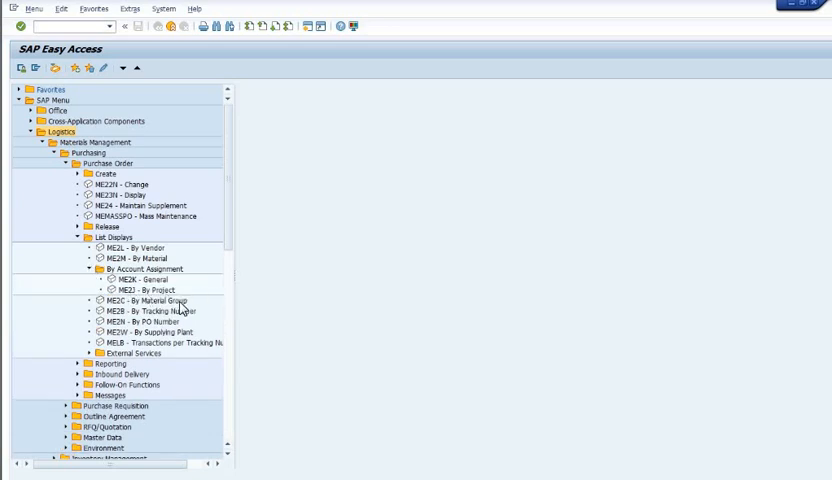
pyautogui.moveTo(140, 348)
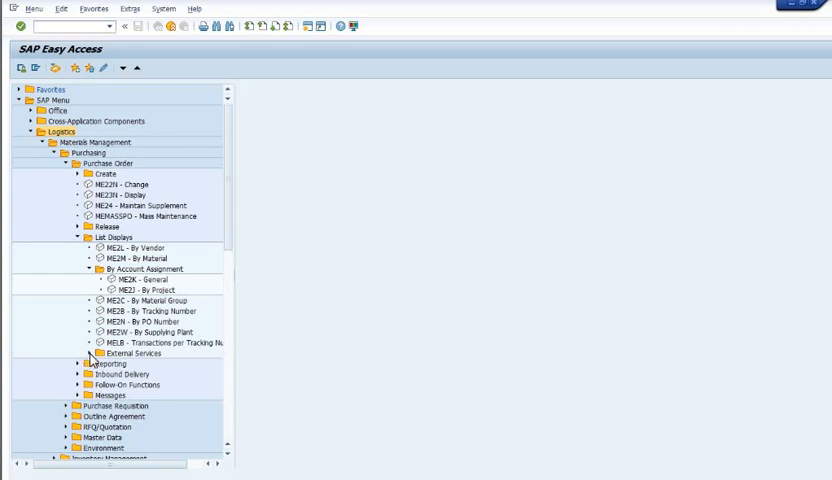
# Expand the External Services folder under the purchase order List Displays
pyautogui.click(88, 352)
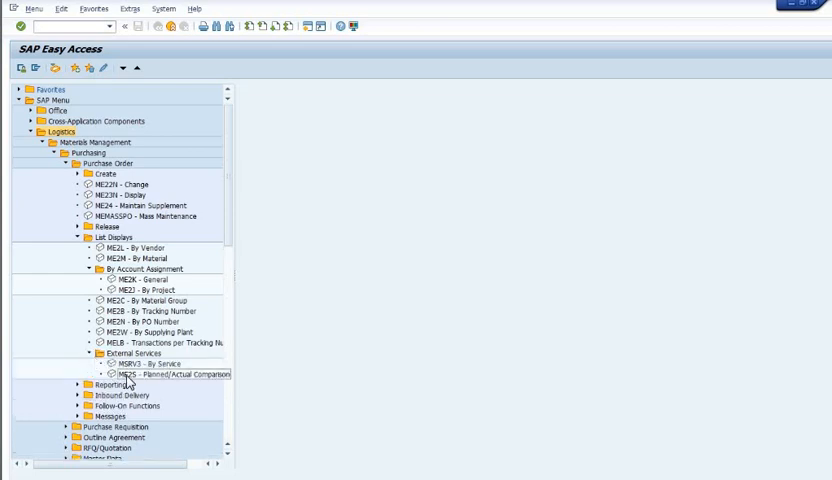